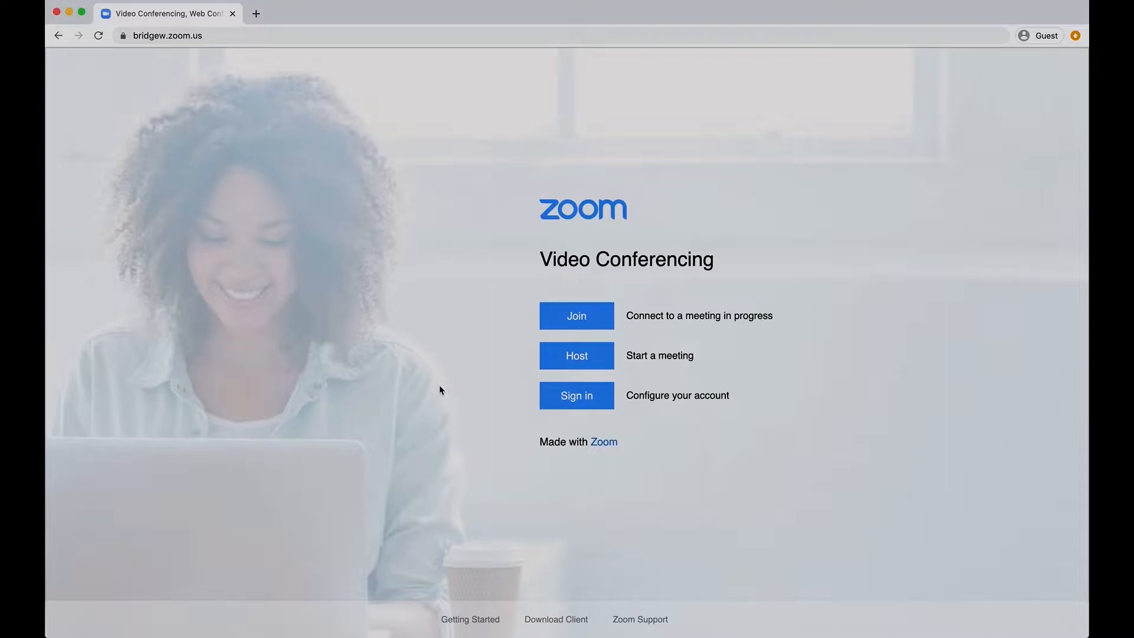
{"action": "mouse_move", "coordinate": [408, 361]}
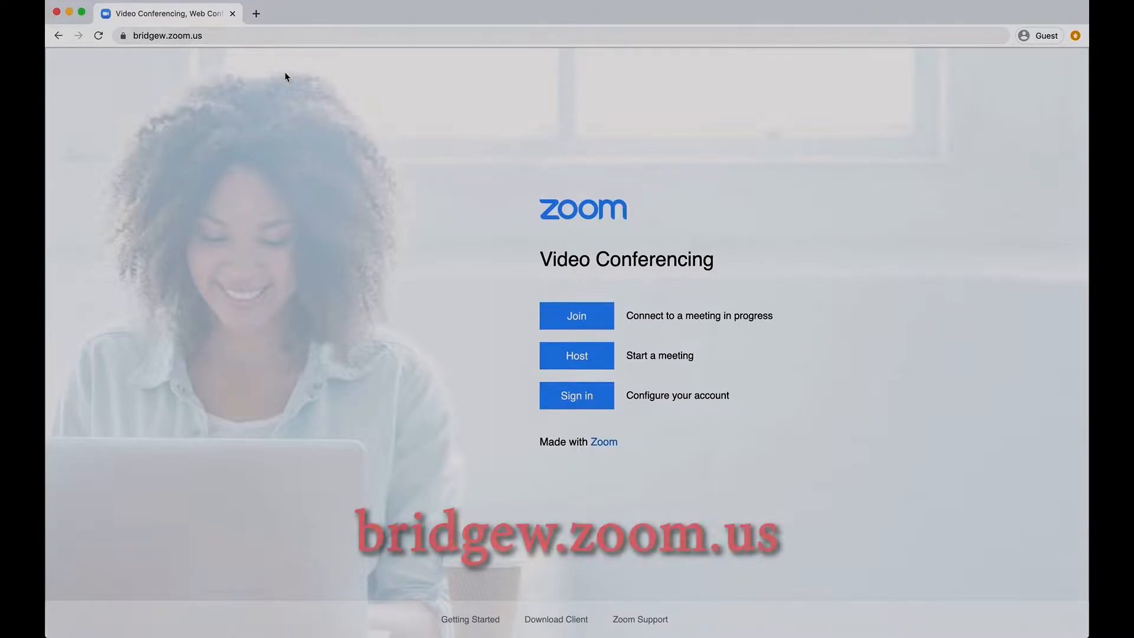
Authenticate with the university email and password so the Zoom profile page loads
{"action": "left_click", "coordinate": [577, 396]}
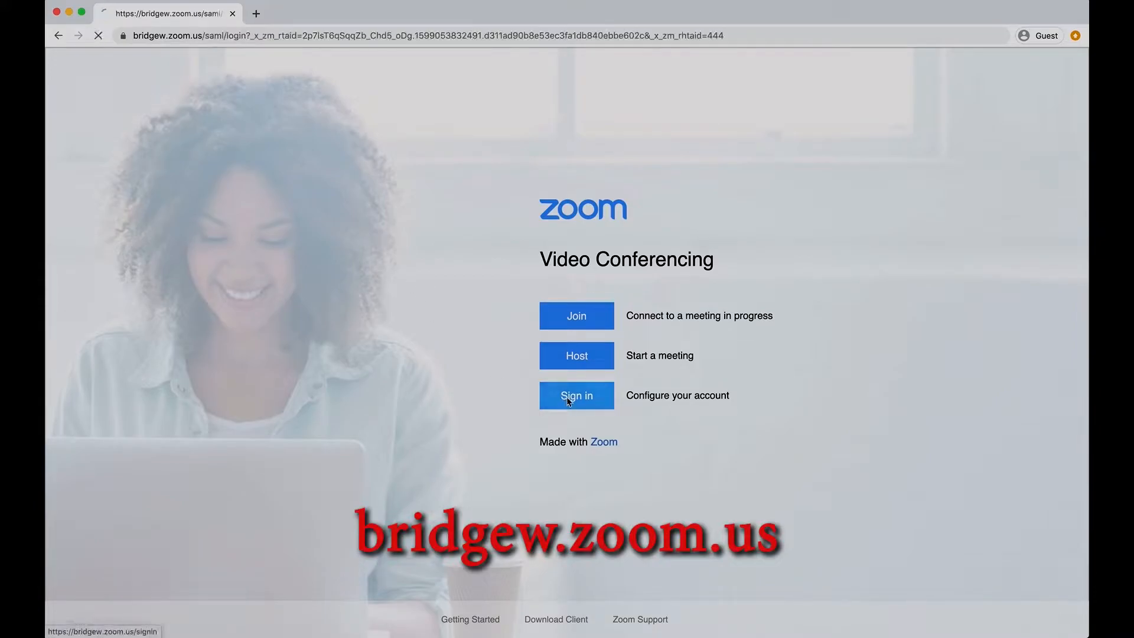
{"action": "left_click", "coordinate": [577, 396]}
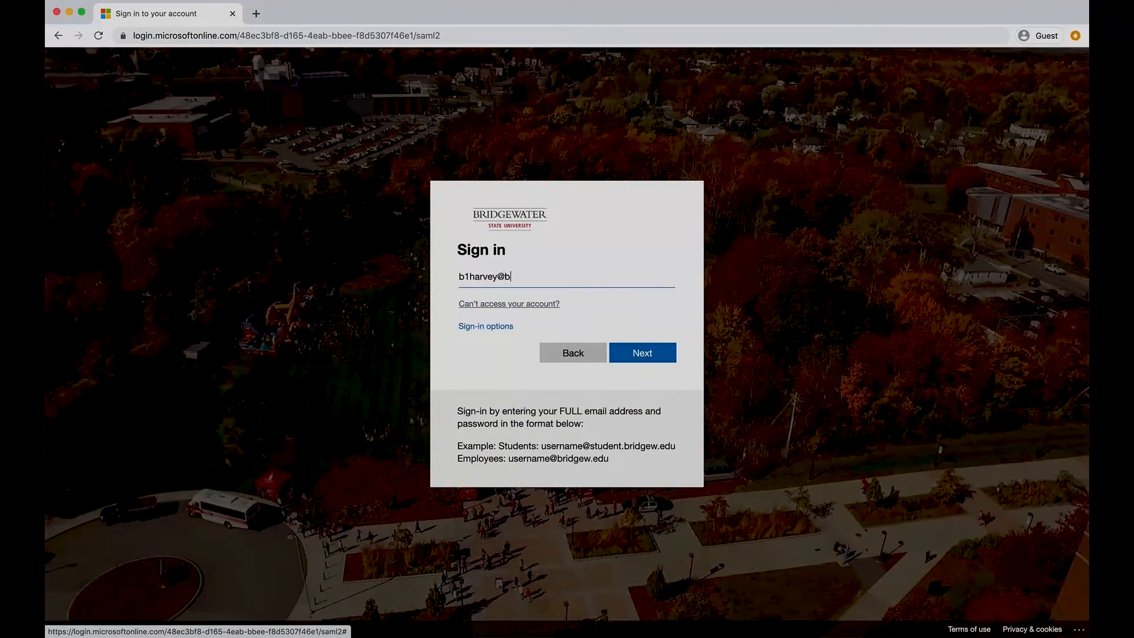
{"action": "left_click", "coordinate": [640, 352]}
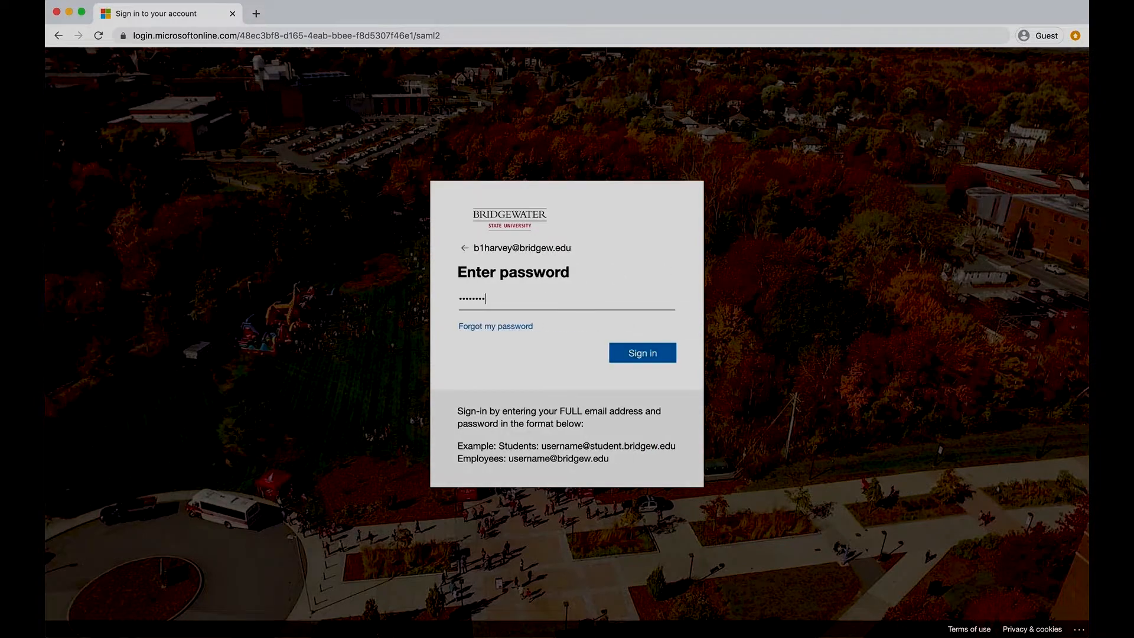
{"action": "left_click", "coordinate": [642, 353]}
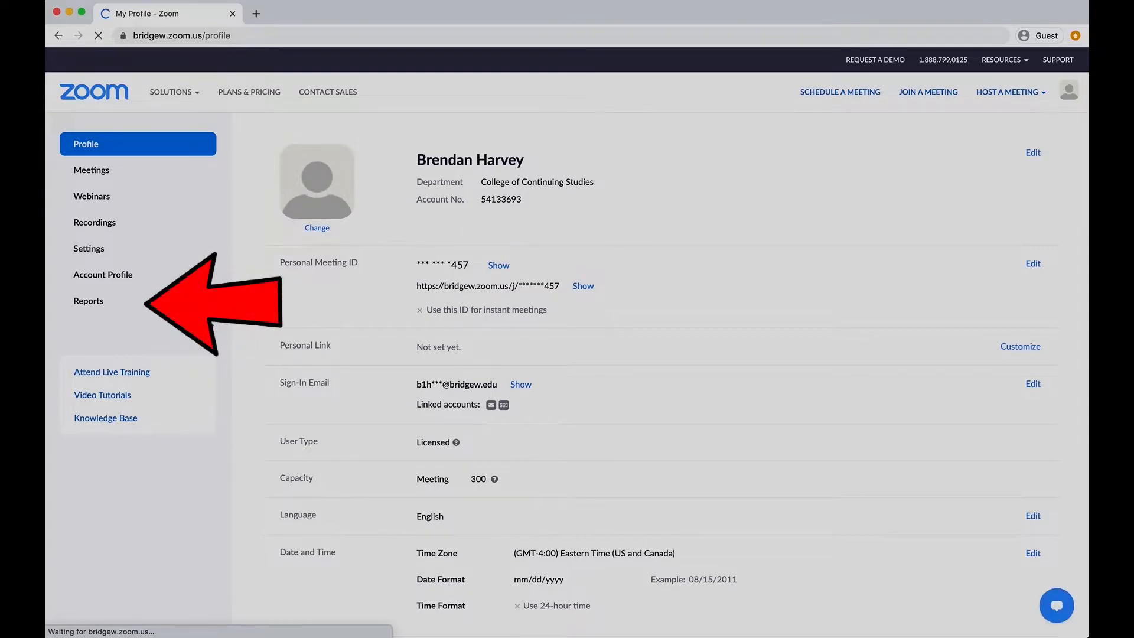
Go to Reports and load the Usage report for 09/01/2020–09/02/2020 with two meetings
{"action": "left_click", "coordinate": [89, 300]}
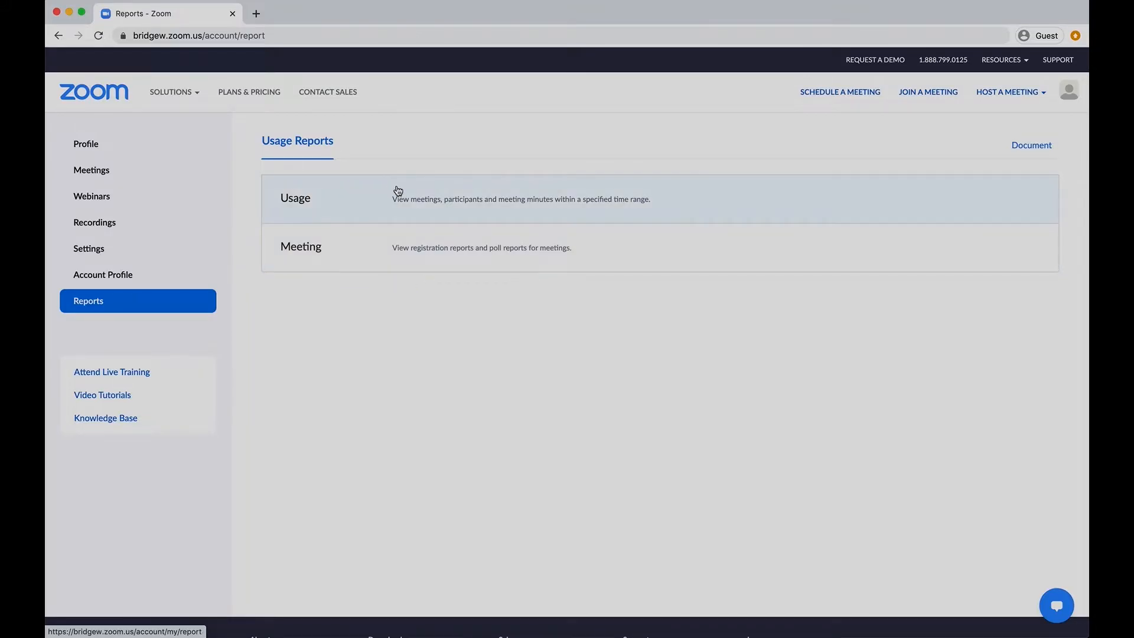
{"action": "left_click", "coordinate": [294, 197]}
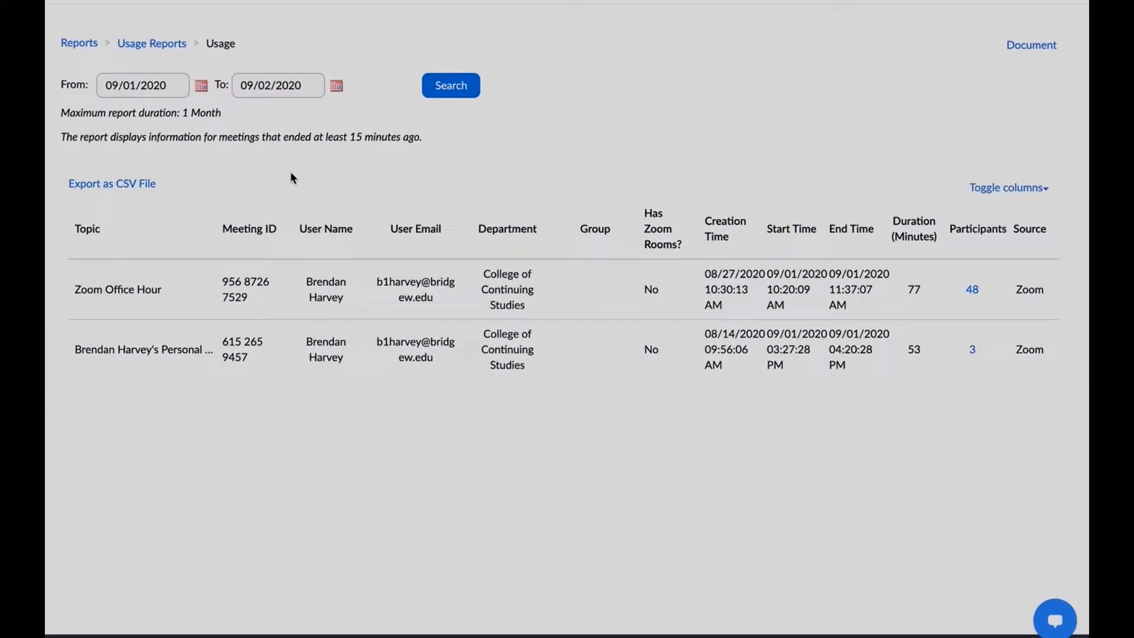
Change the report range to 08/01/2020–08/31/2020 so five August meetings are listed
{"action": "left_click", "coordinate": [200, 85]}
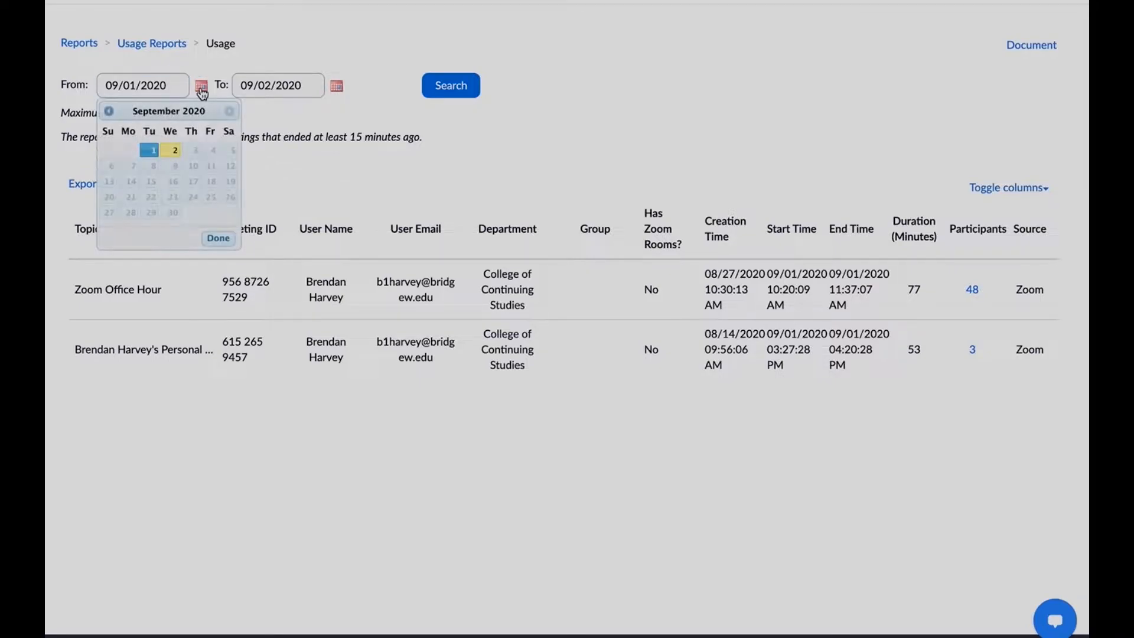
{"action": "left_click", "coordinate": [109, 111]}
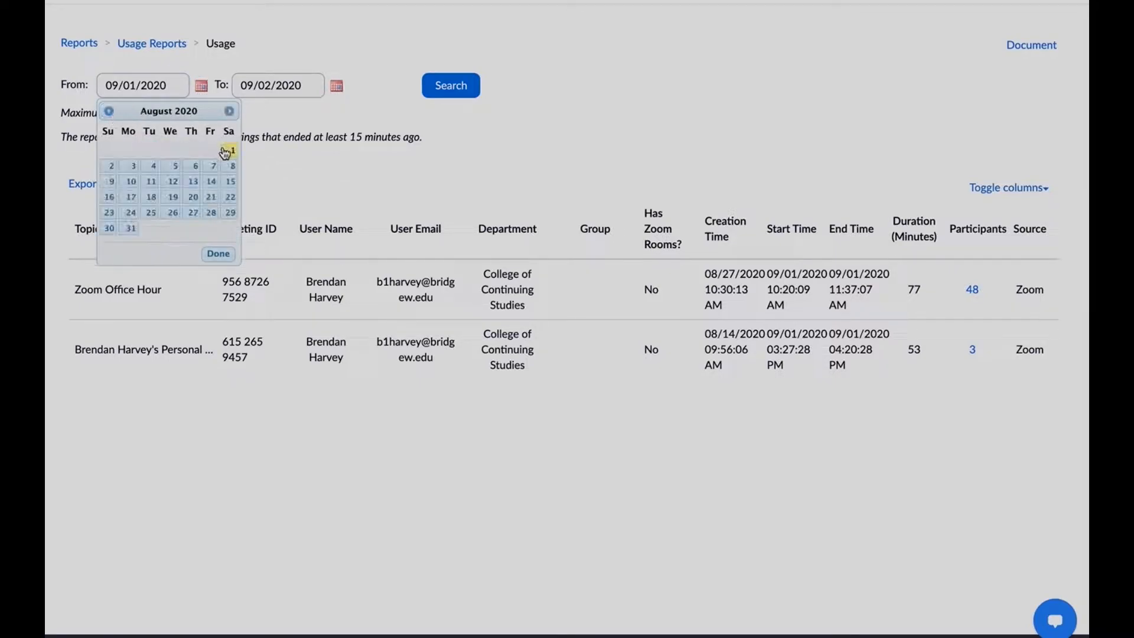
{"action": "left_click", "coordinate": [450, 85]}
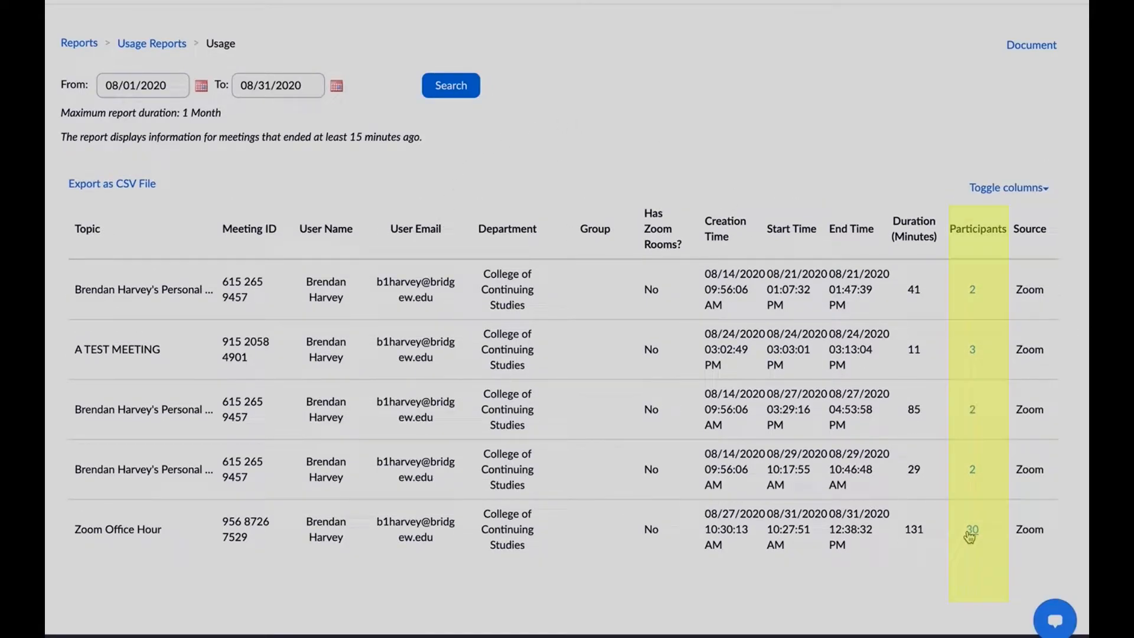
Show the Meeting Participants pop-up for the August 31 Zoom Office Hour
{"action": "left_click", "coordinate": [972, 529]}
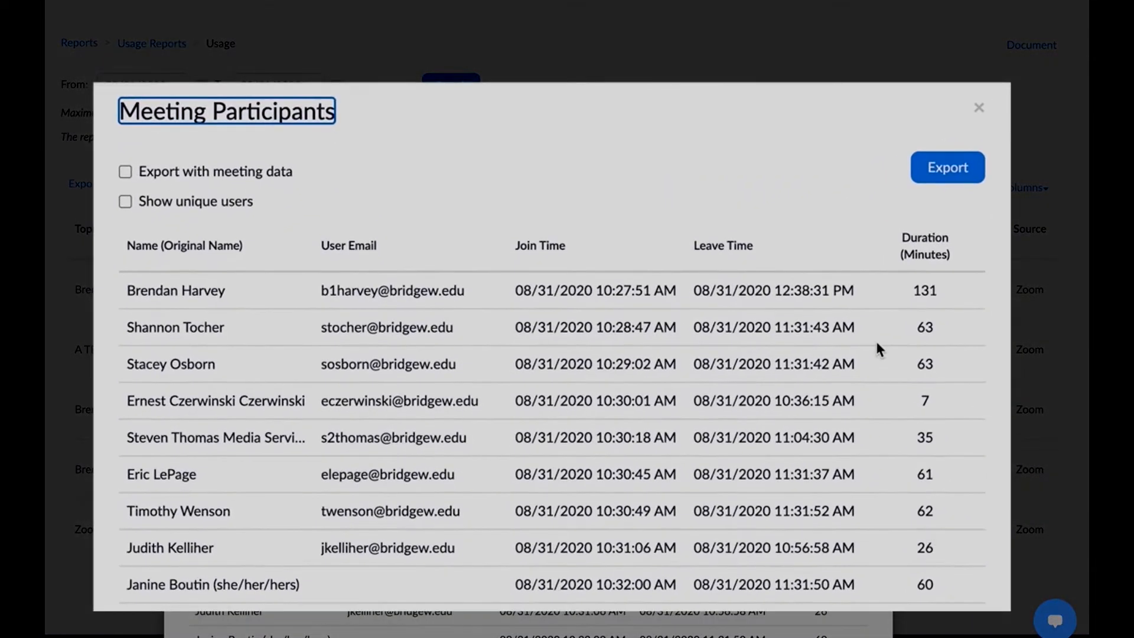
{"action": "mouse_move", "coordinate": [719, 289]}
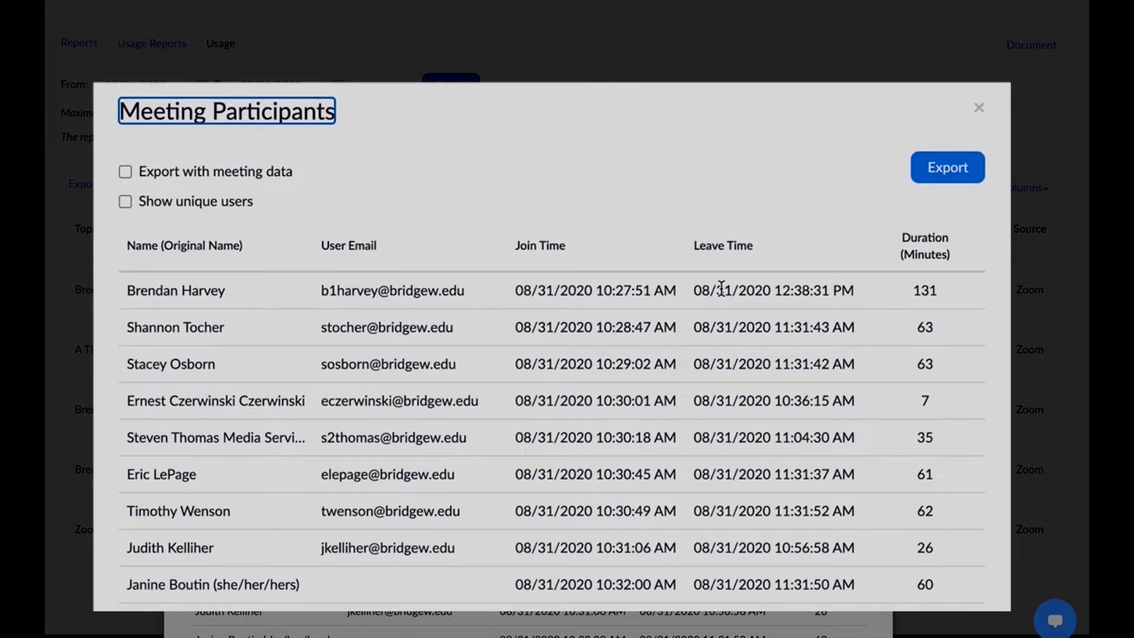
{"action": "mouse_move", "coordinate": [368, 282]}
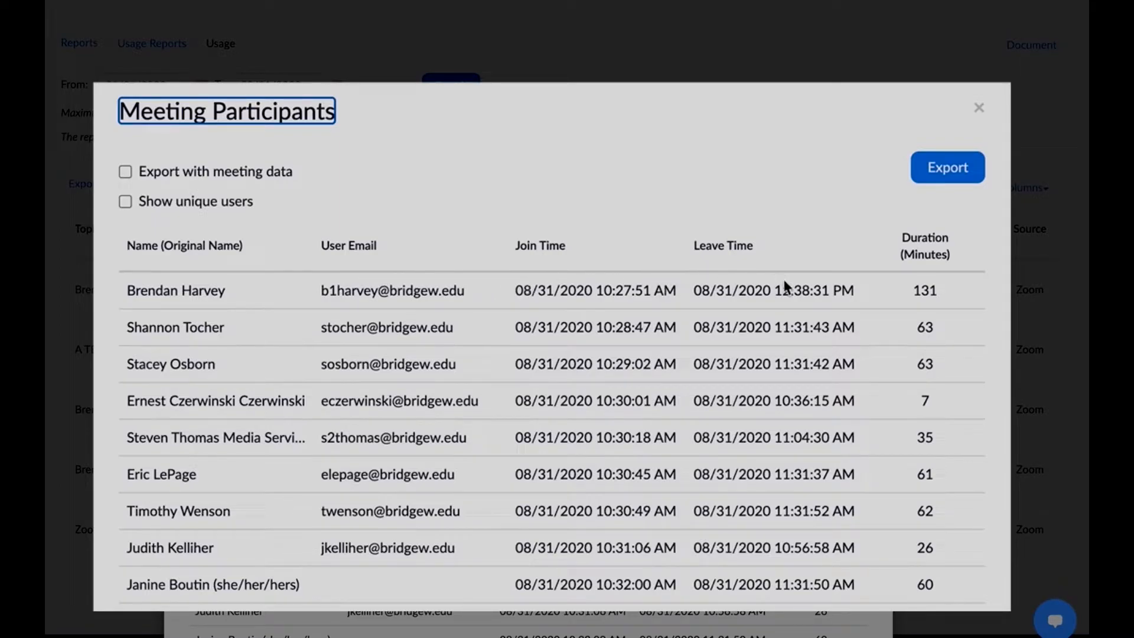
{"action": "mouse_move", "coordinate": [658, 227]}
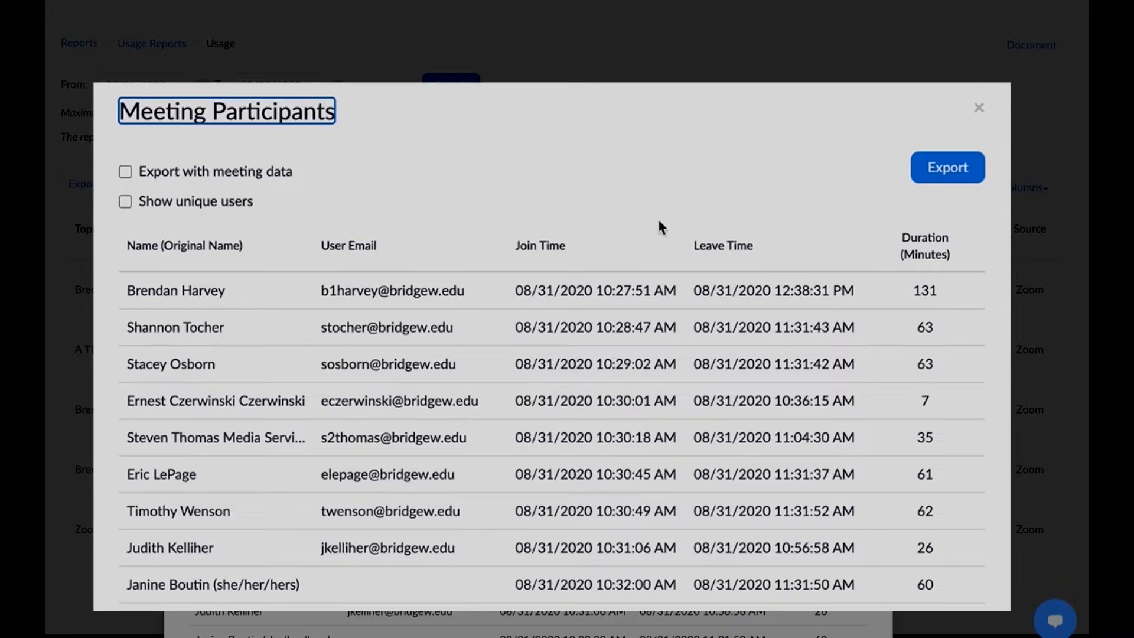
{"action": "mouse_move", "coordinate": [498, 222]}
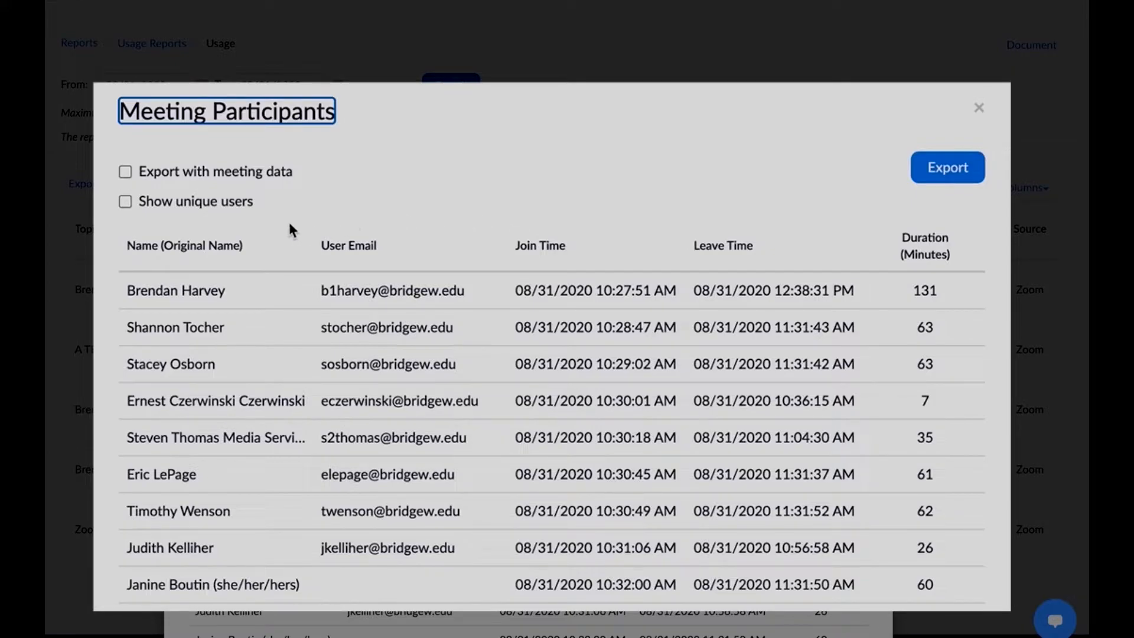
Enable Show unique users so each participant appears once with total minutes
{"action": "left_click", "coordinate": [126, 201]}
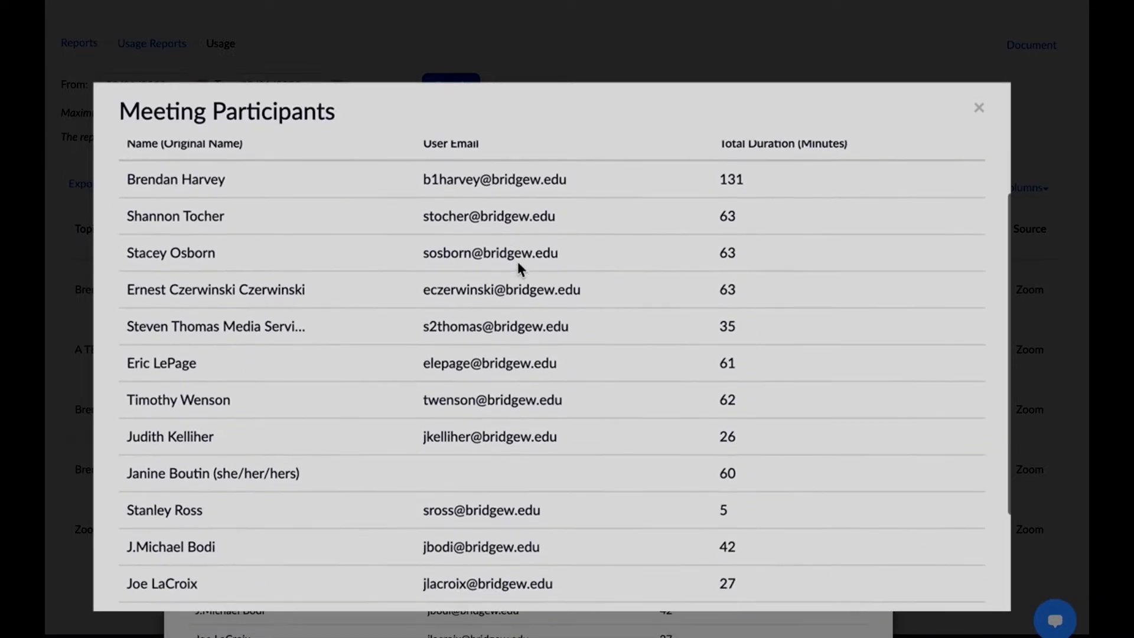
{"action": "scroll", "scroll_direction": "down", "scroll_amount": 3}
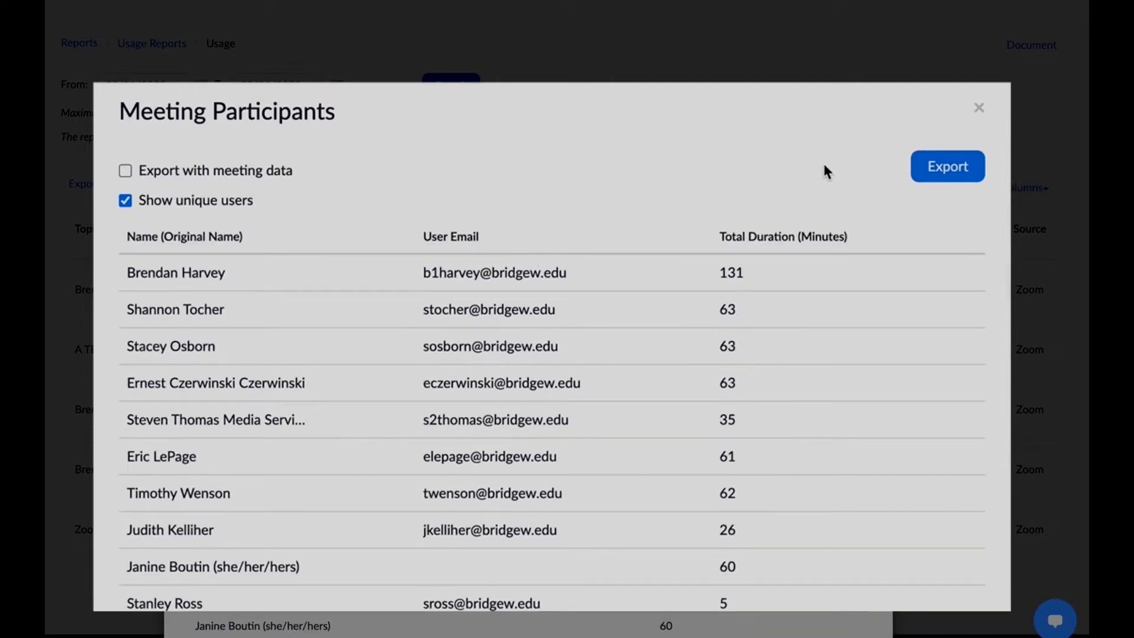
{"action": "mouse_move", "coordinate": [838, 174]}
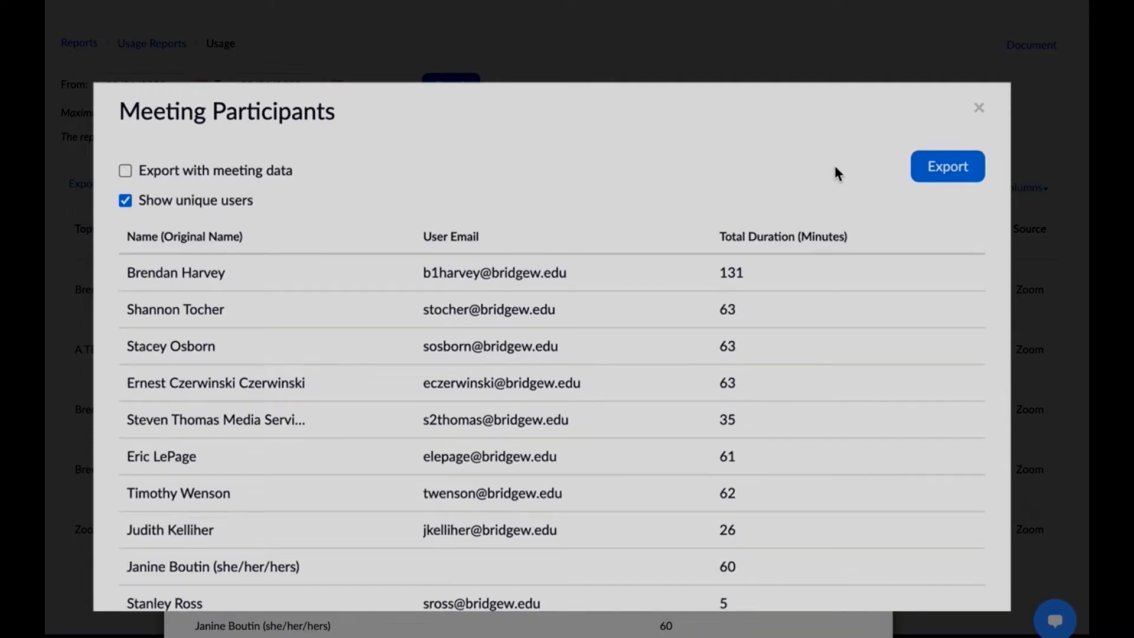